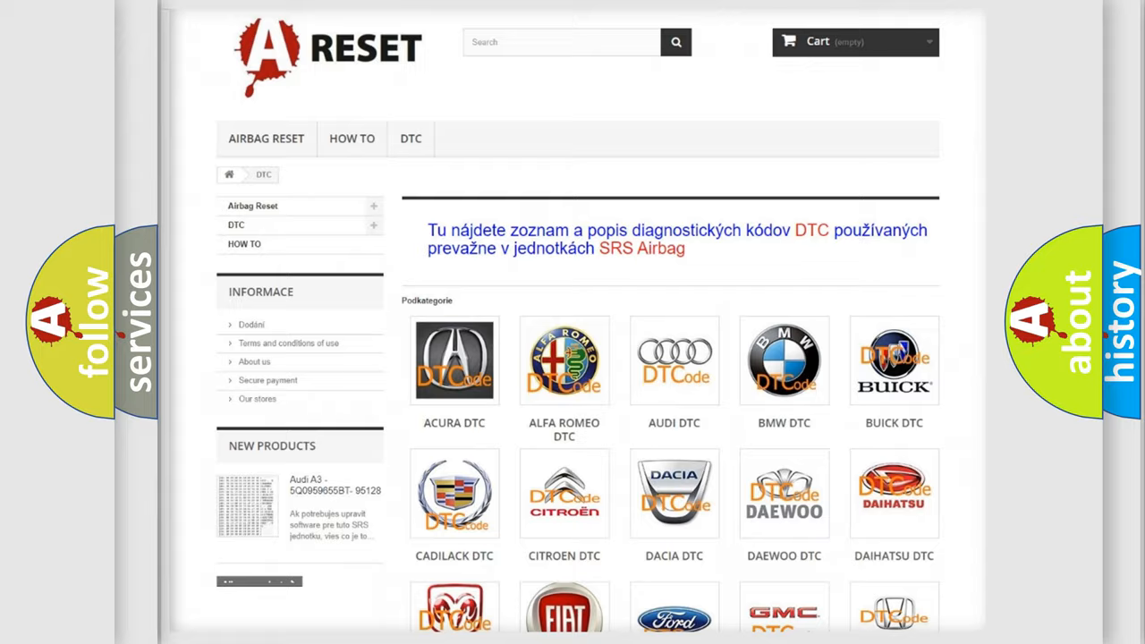
Step: Navigate from the DTC category list to the Infiniti diagnostic trouble code page
scroll(down, 3)
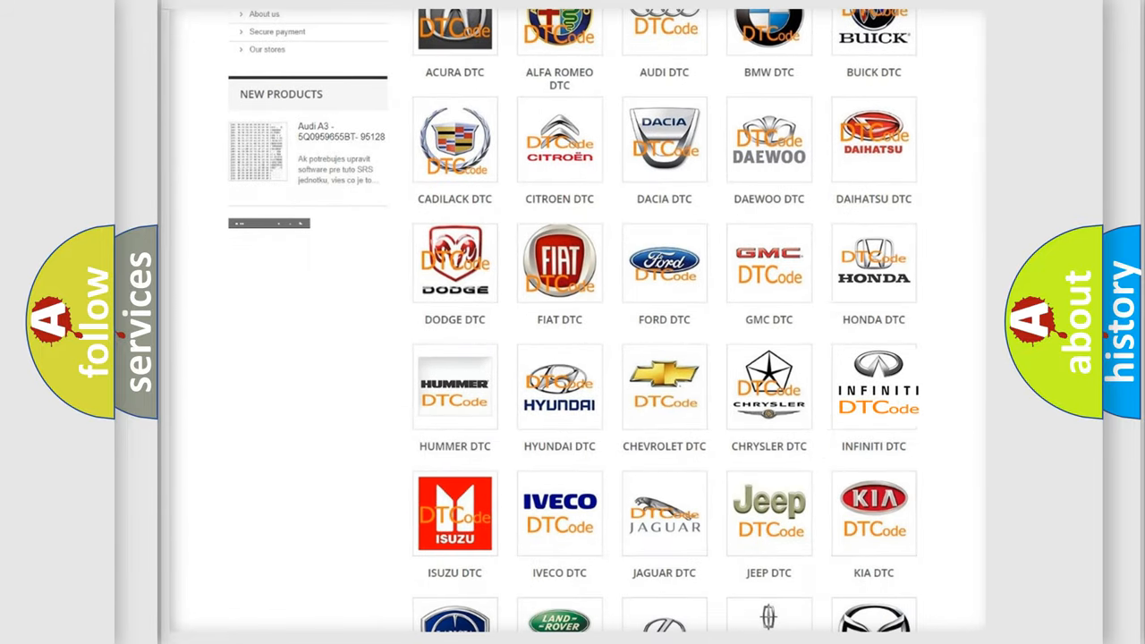
click(874, 385)
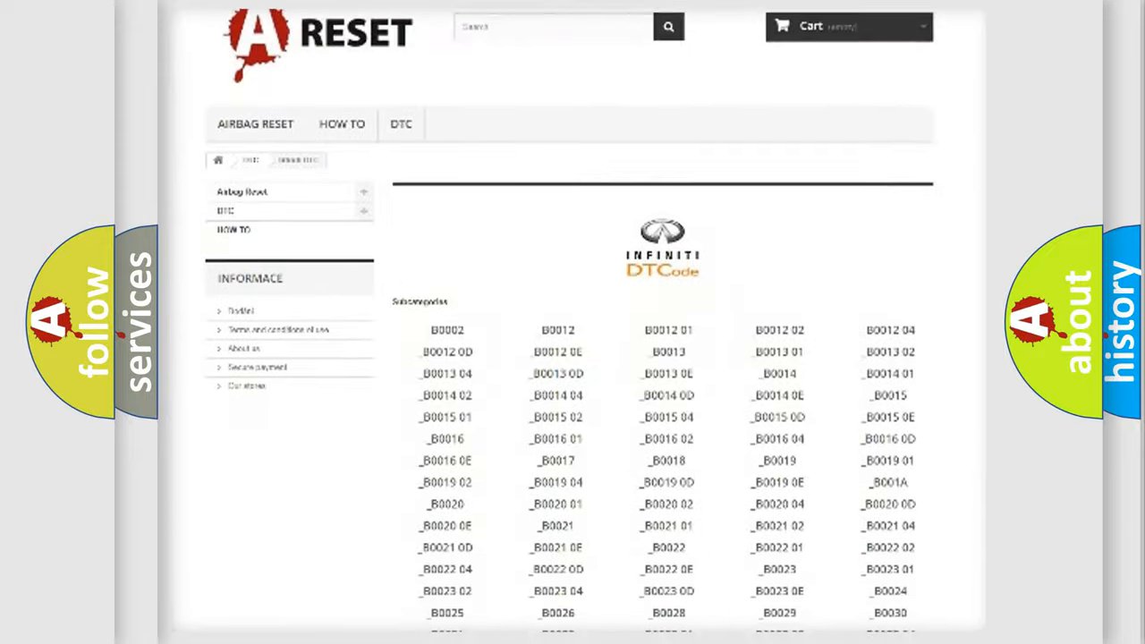